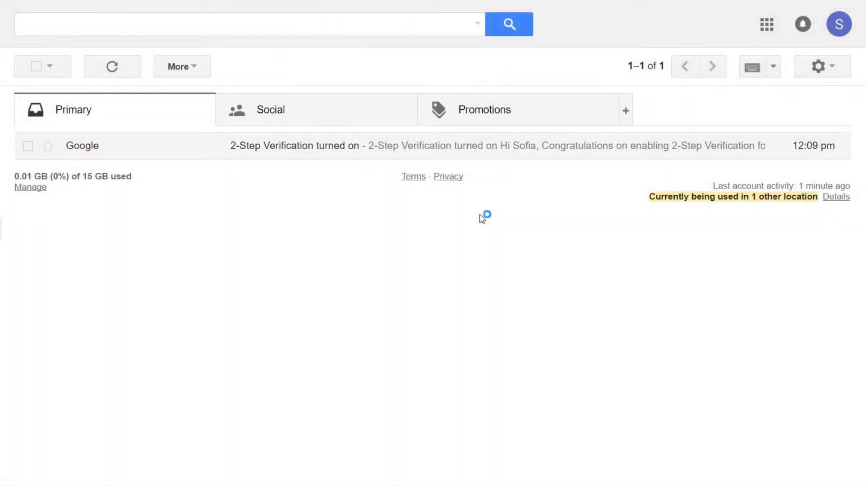
mouse_move(801, 96)
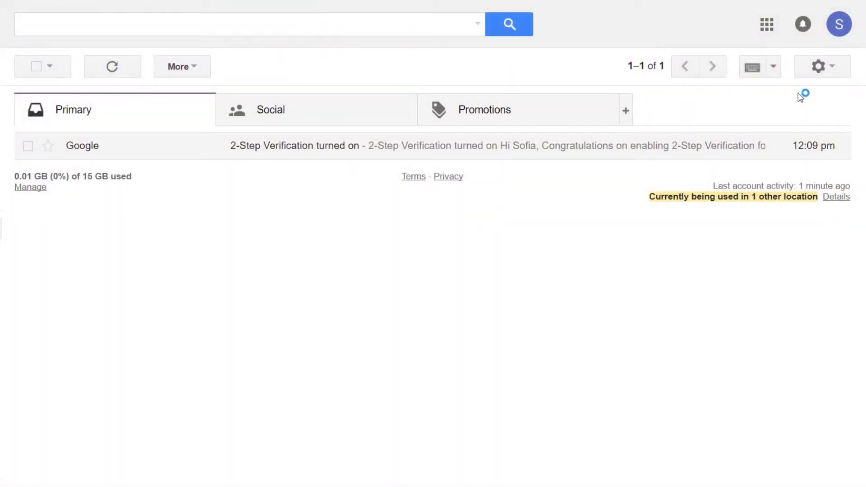
click(840, 25)
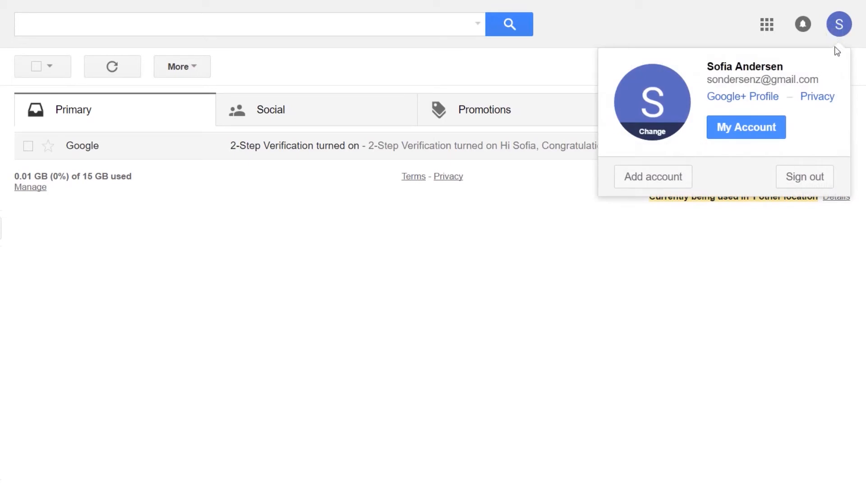
Step: Go to My Account and enter the Signing in to Google section under Sign-in & security
click(746, 126)
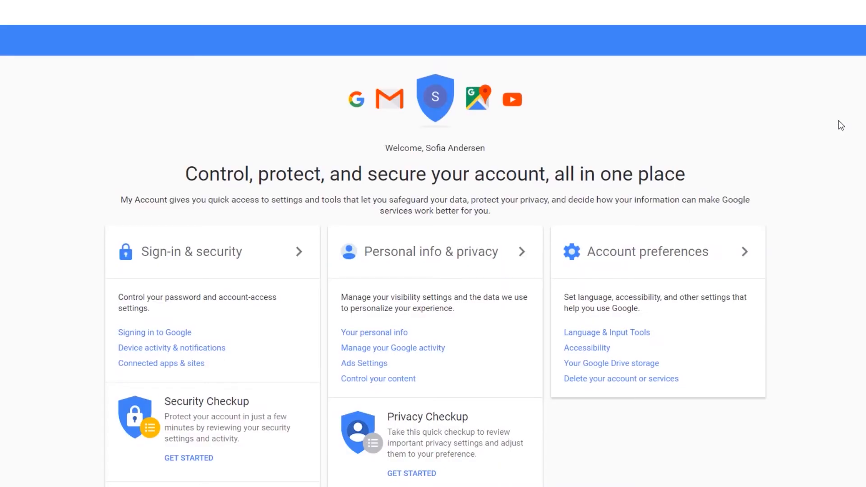
mouse_move(221, 294)
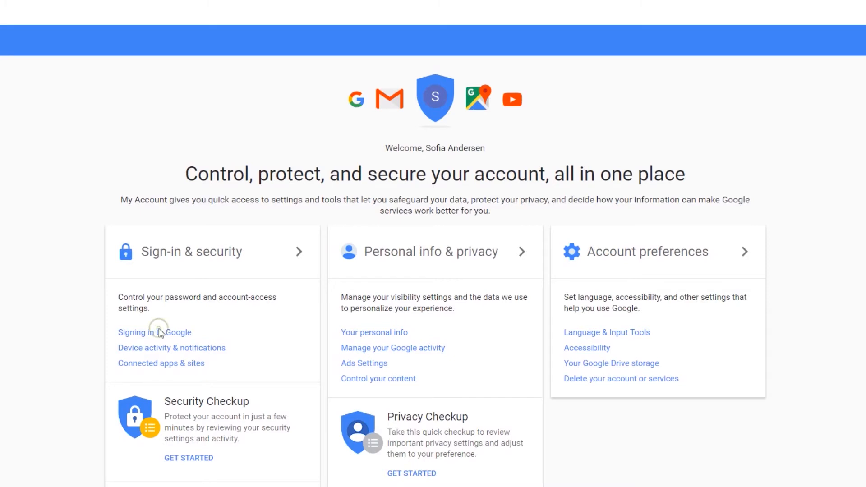
click(154, 332)
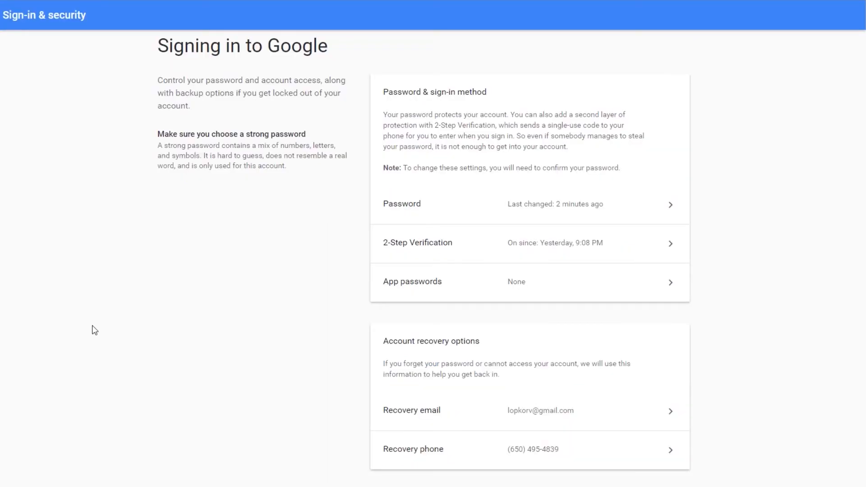
mouse_move(293, 267)
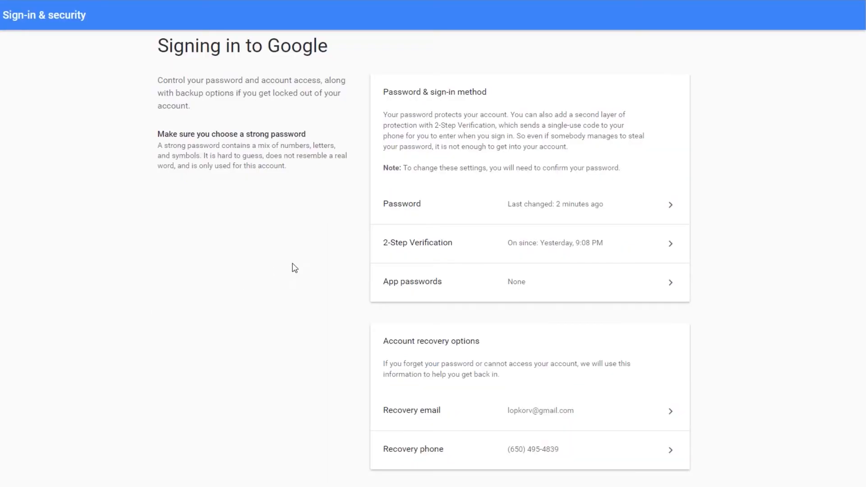
Step: Enter 2-Step Verification settings, re-confirming identity with the account password
click(402, 204)
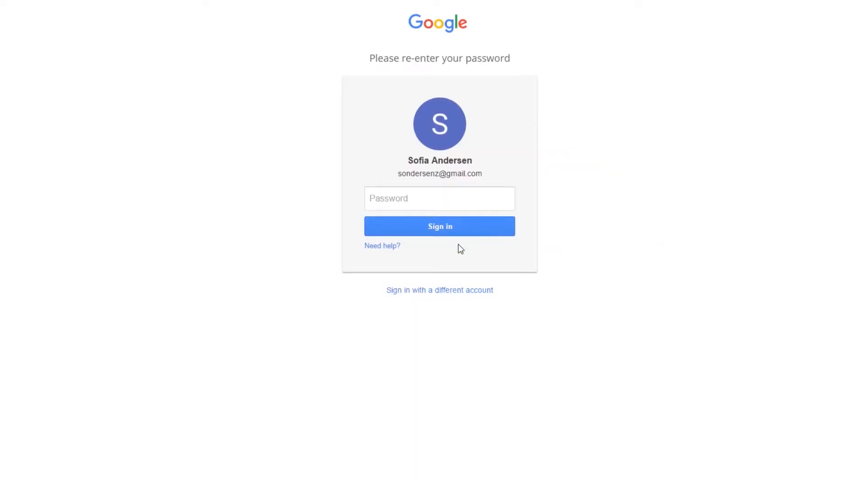
click(440, 198)
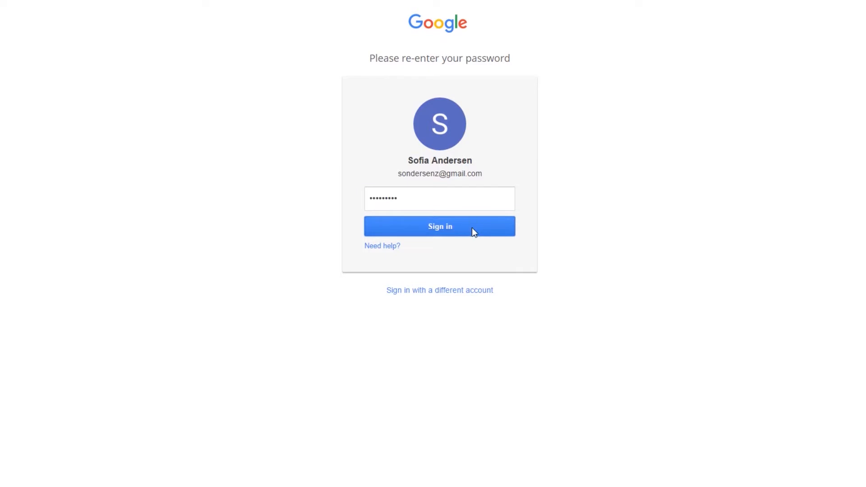
click(440, 226)
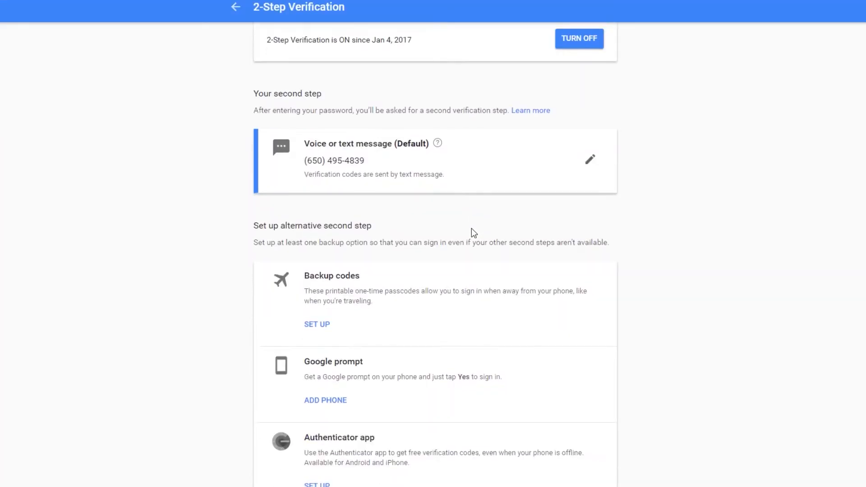
Step: Add the inserted YubiKey as a security-key second step and finish registration
scroll(down, 3)
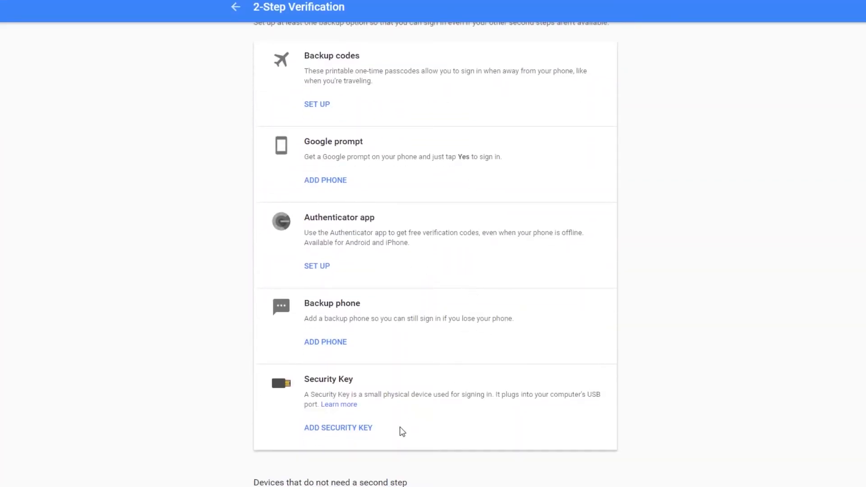
click(338, 428)
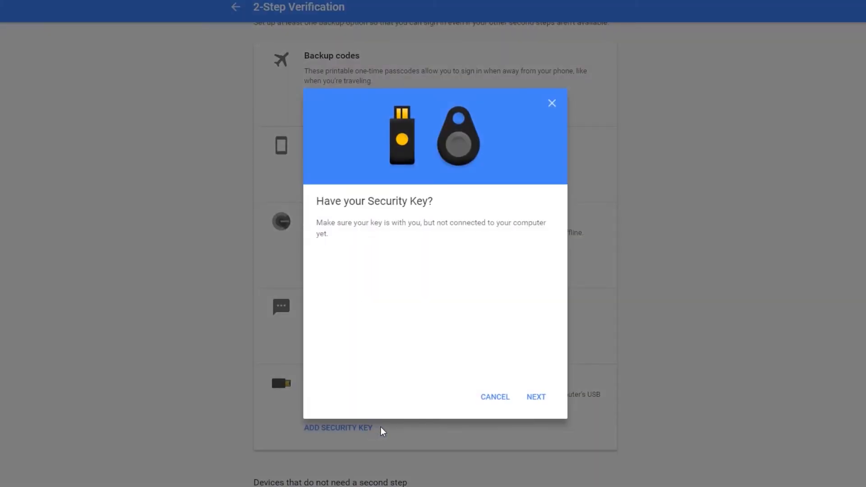
click(536, 397)
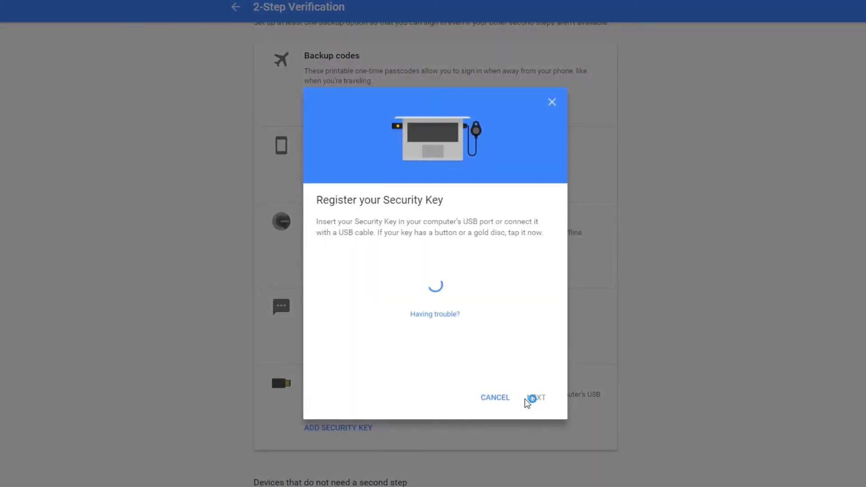
click(536, 398)
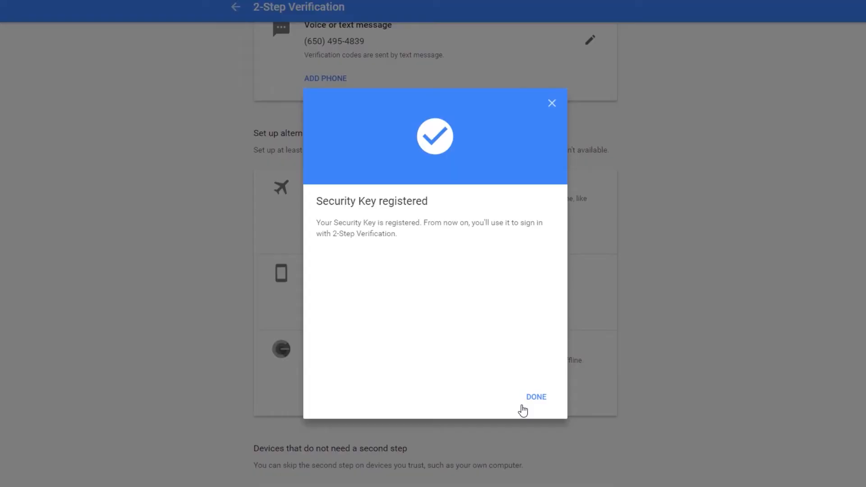
click(536, 397)
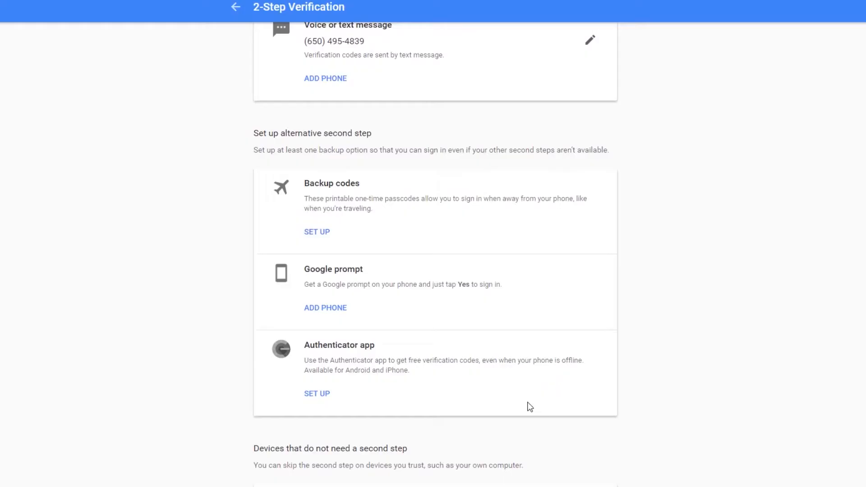